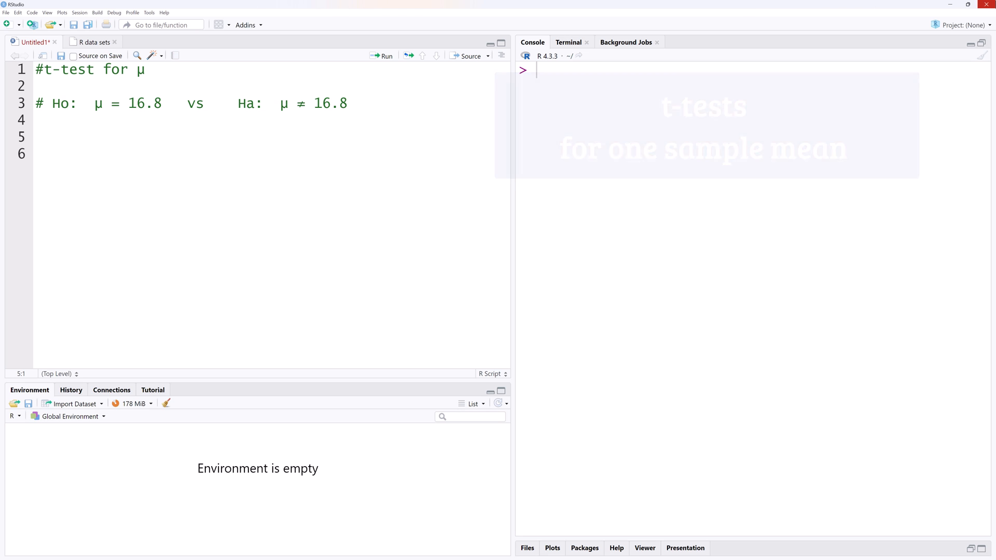
Add a cars line to the script and run it to print the speed and dist columns
text(cars)
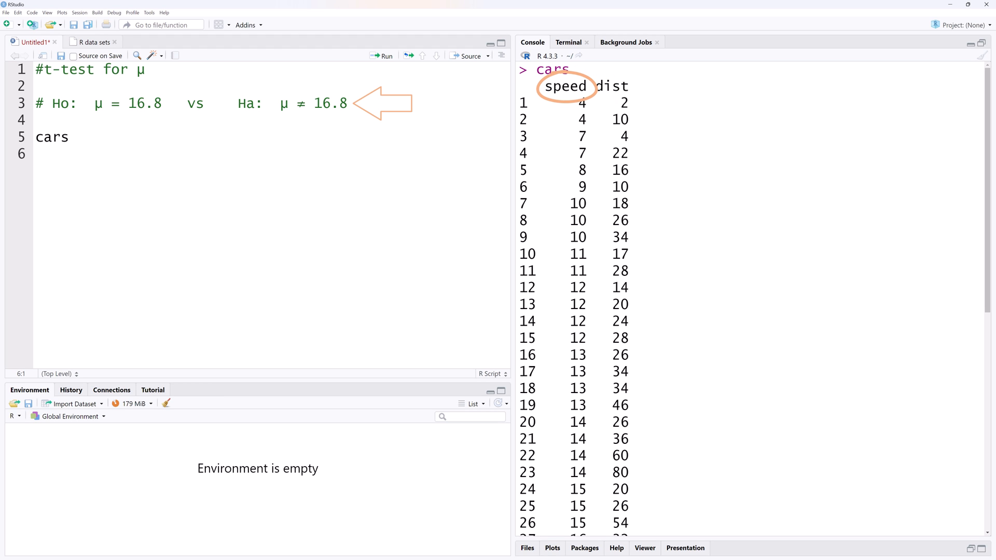
click(565, 88)
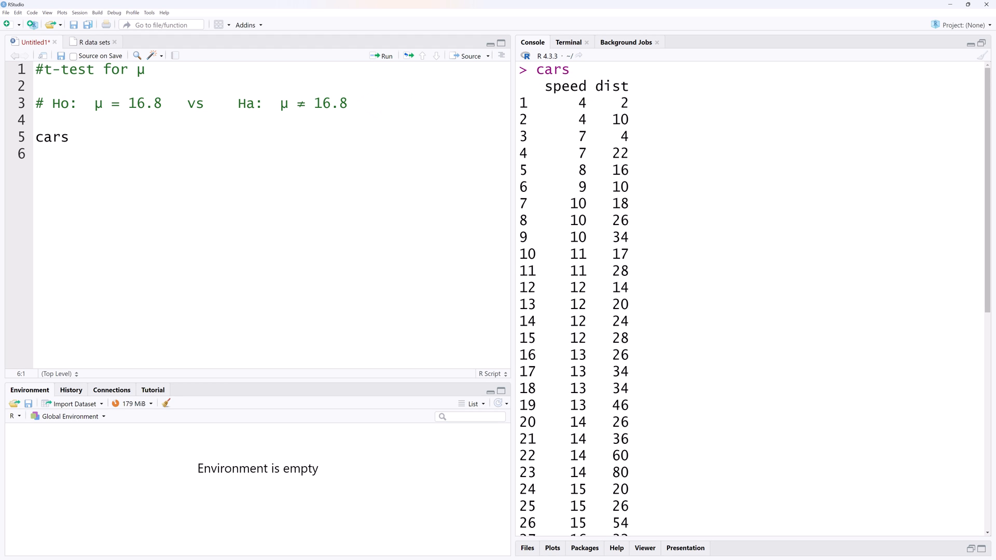
Store cars$speed as x, clearing the console before running the line
text(x =)
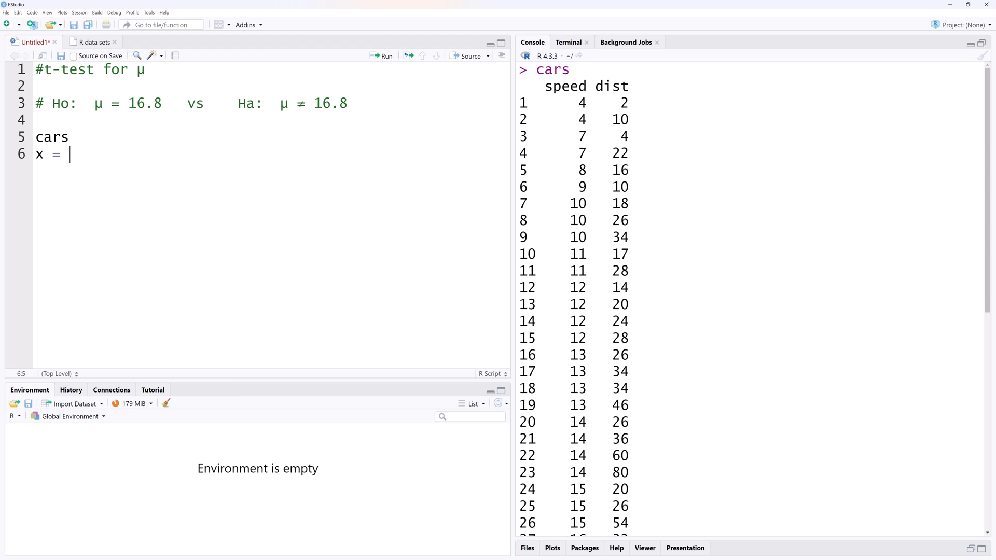
text(cars$speed)
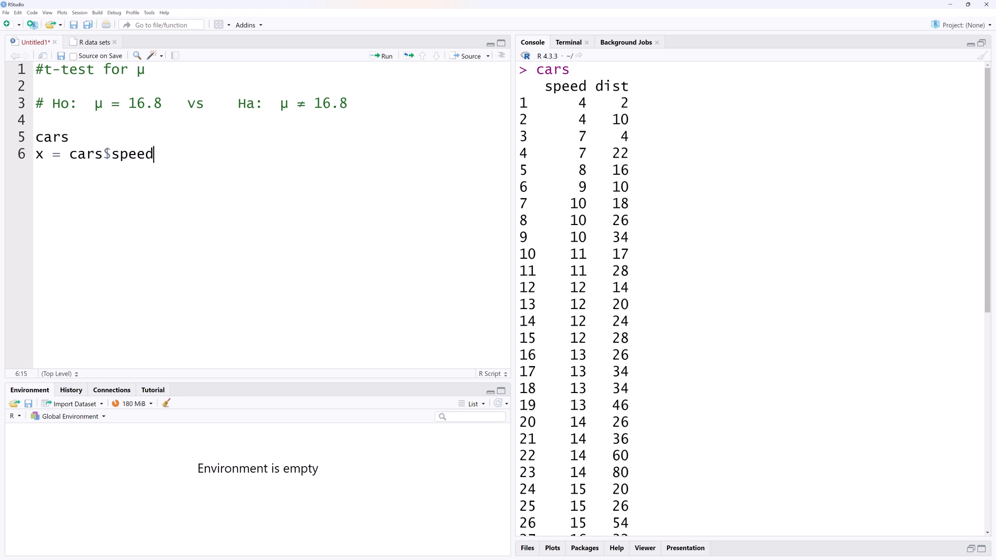
key(ctrl+l)
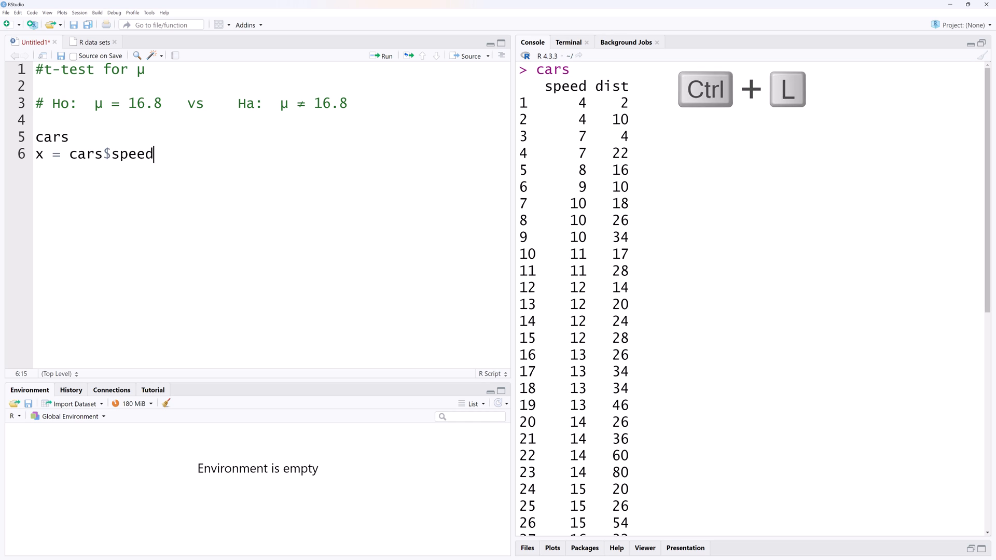
key(ctrl+l)
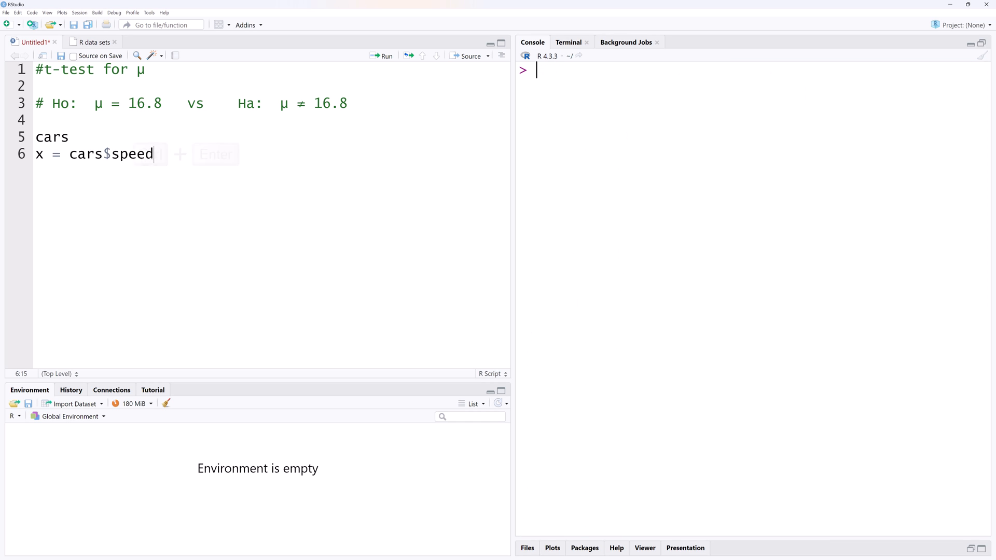
key(ctrl+enter)
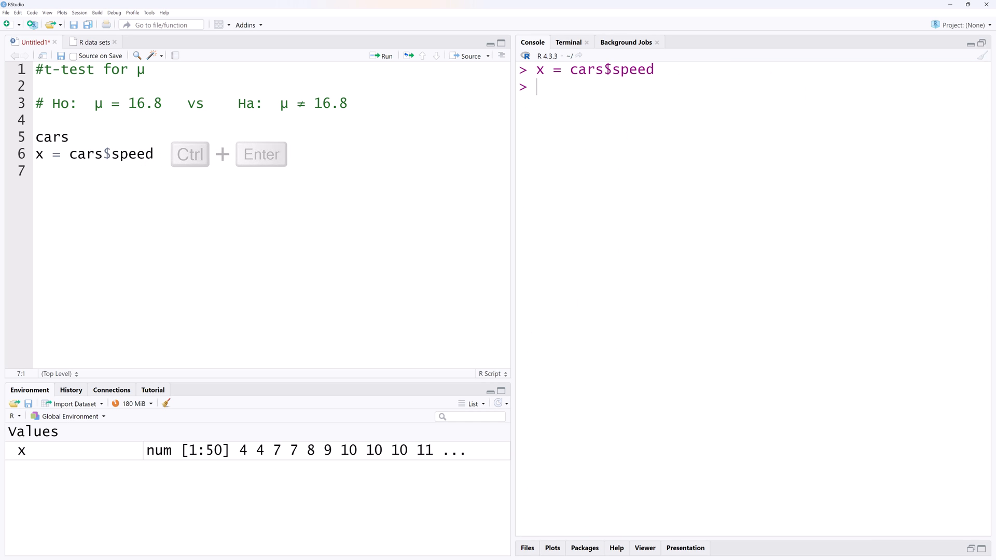
key(ctrl+enter)
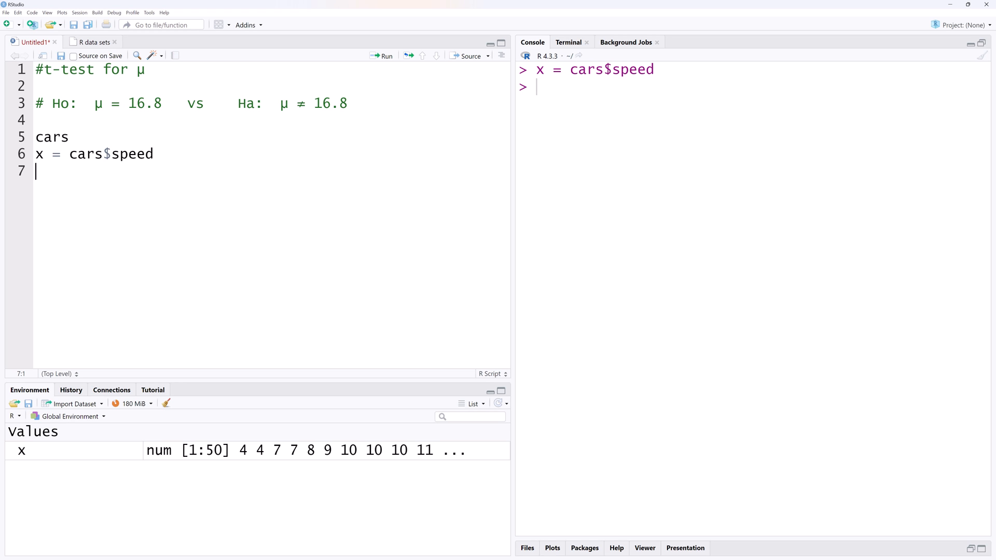
Run t.test(x, mu=16.8), giving t = -1.8722, df = 49, p-value 0.06715
text(t.test)
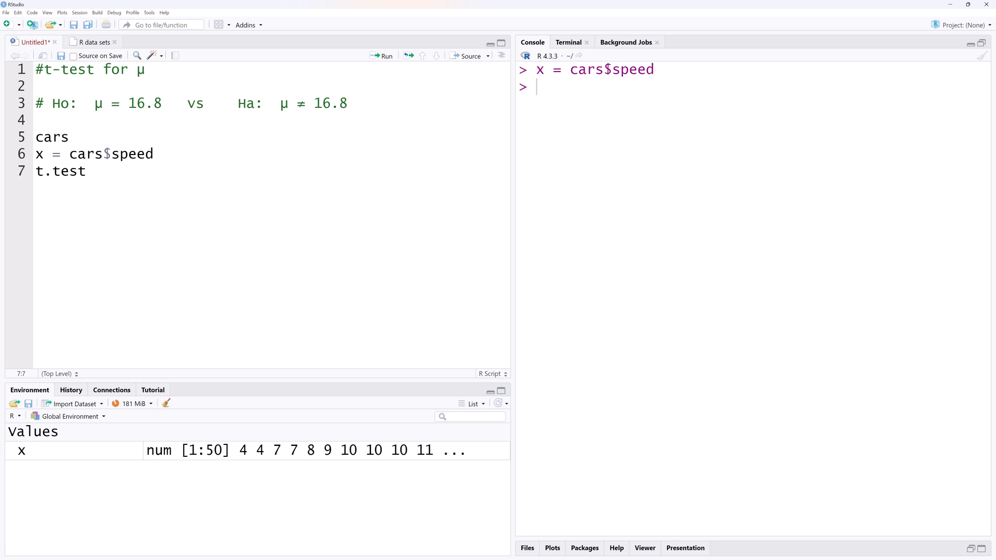
text((x))
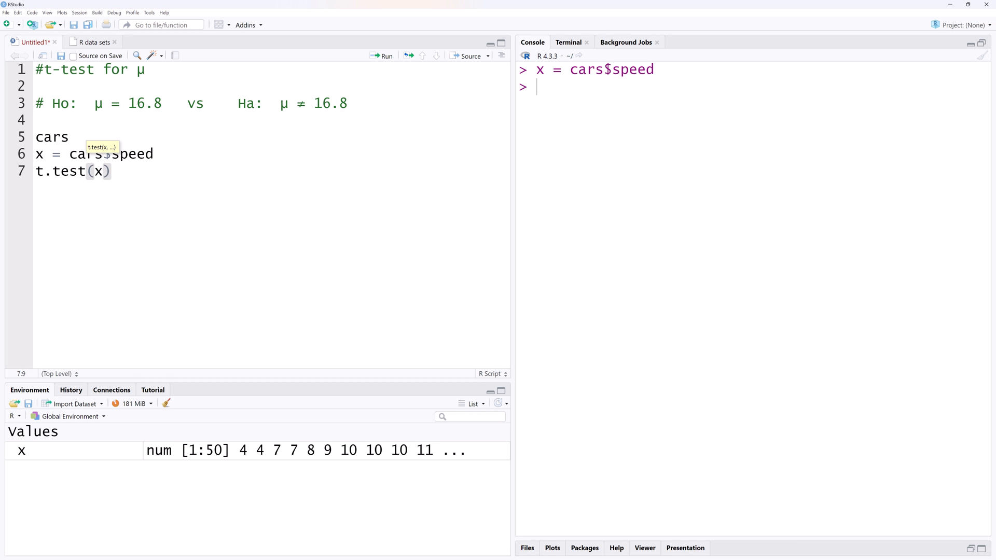
text(, mu)
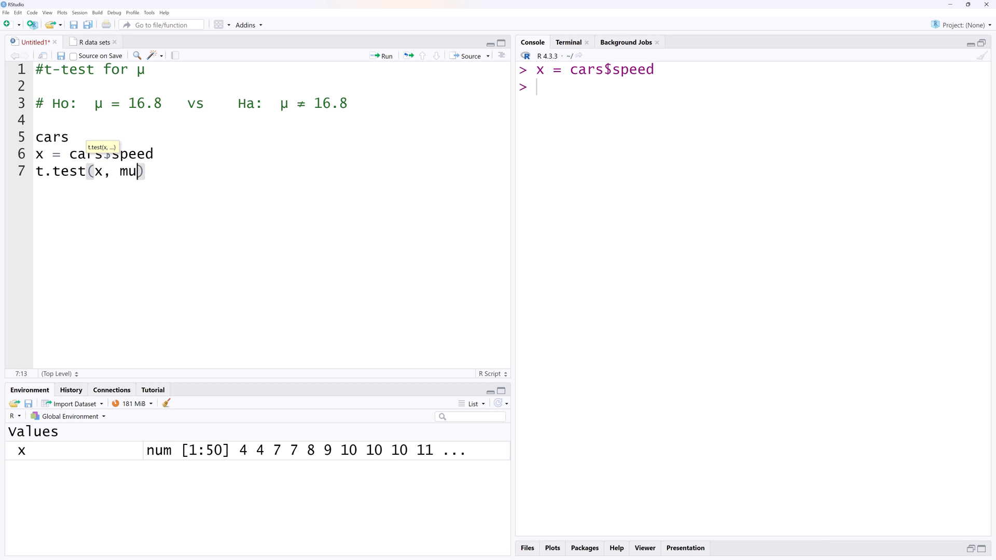
text(=16.8)
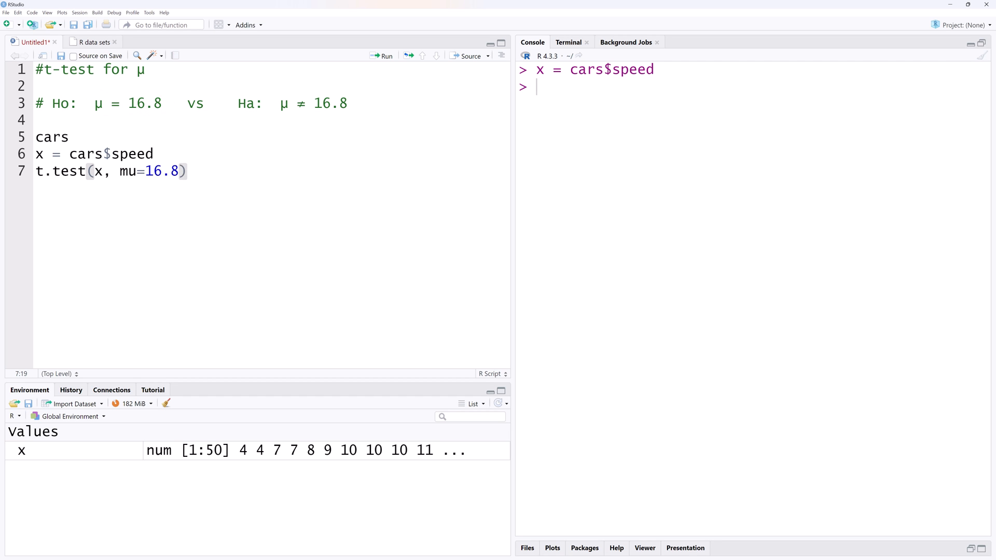
key(ctrl+enter)
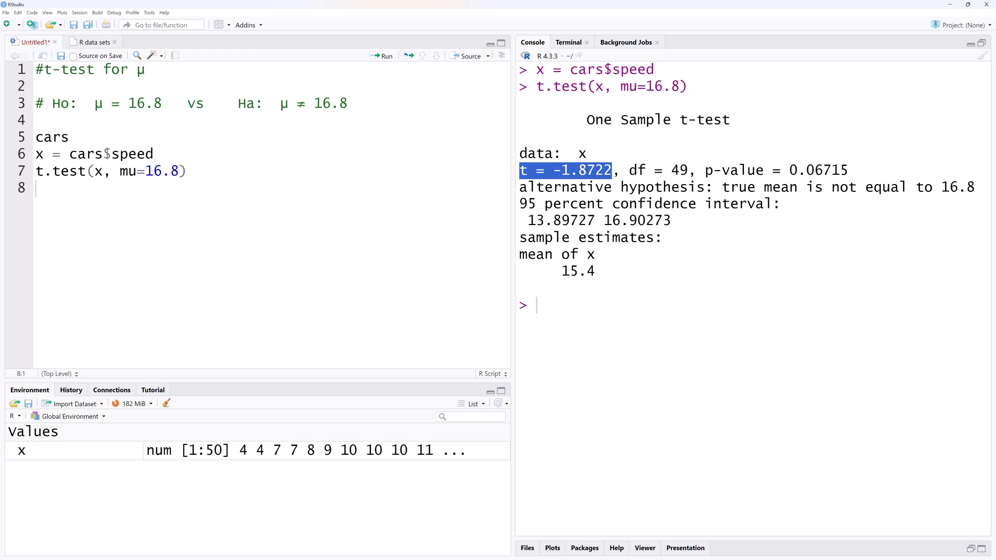
double_click(657, 170)
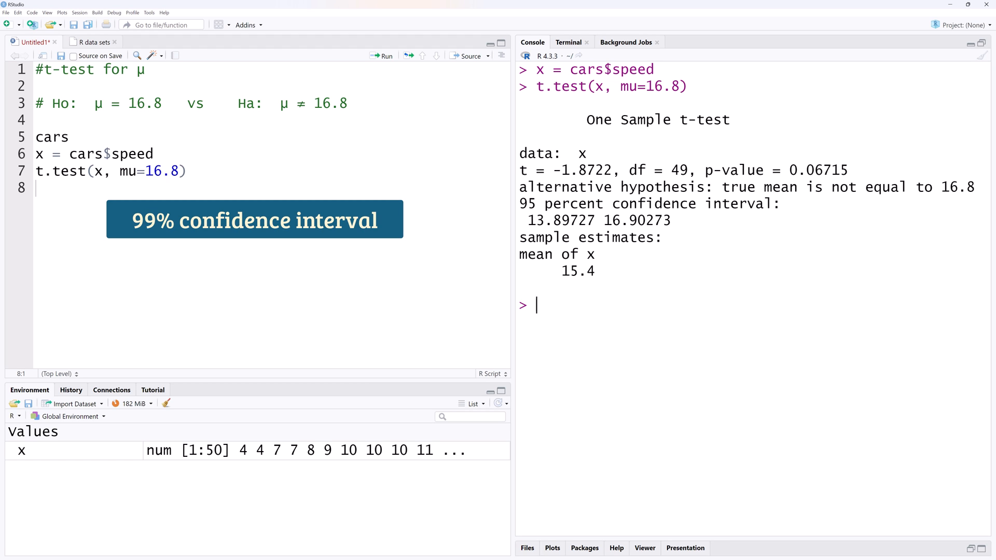
Add conf=.99 to the t-test and run it, giving interval 13.39597 to 17.40403
text(,)
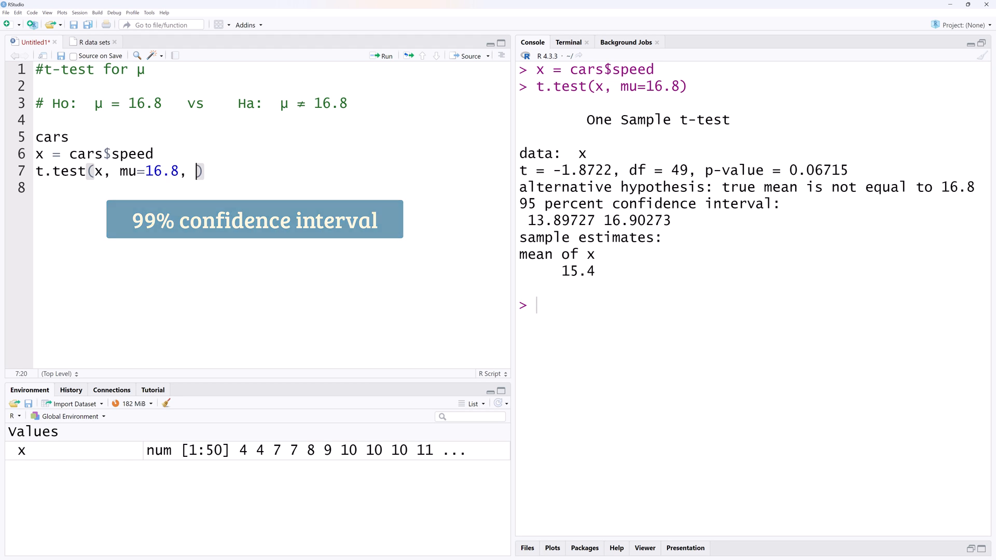
text(conf)
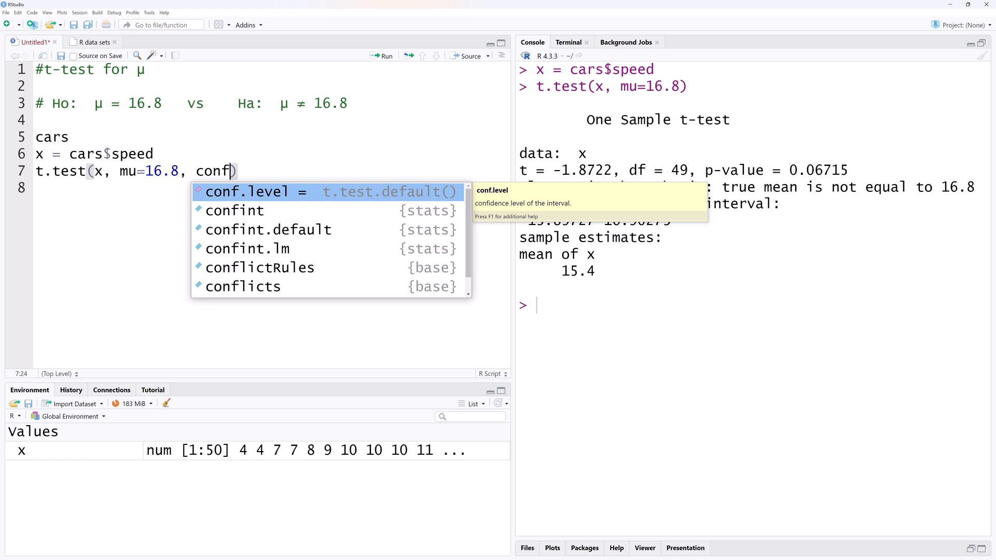
text(=.99)
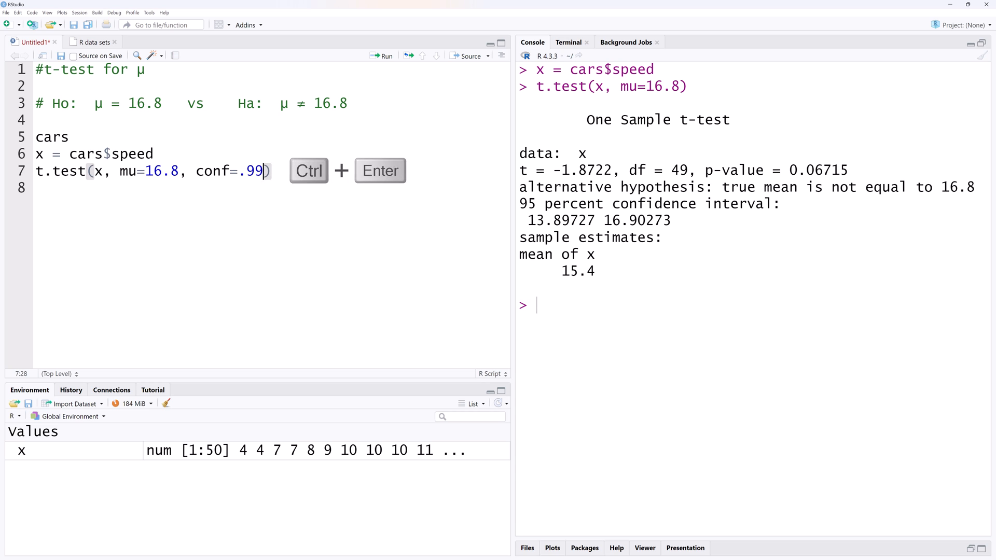
key(ctrl+enter)
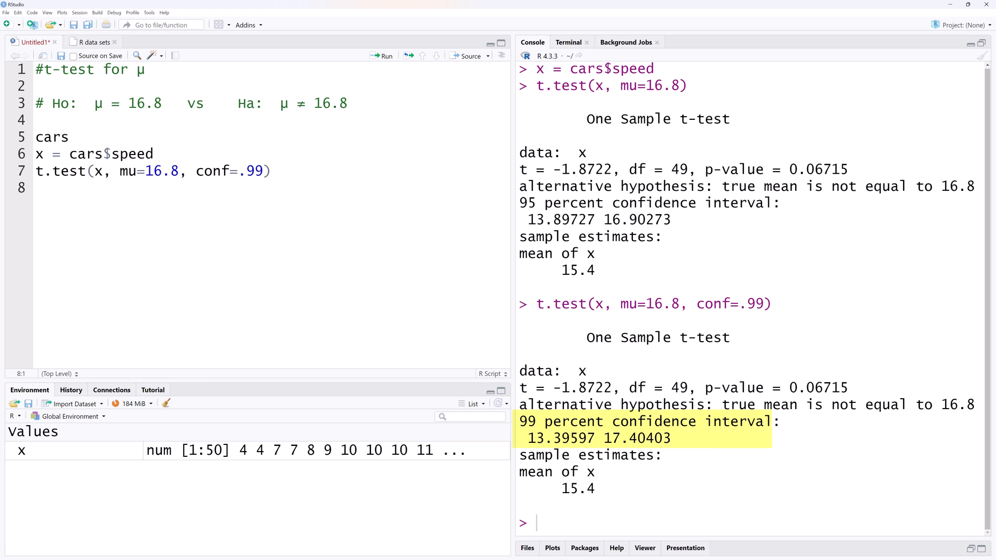
click(37, 188)
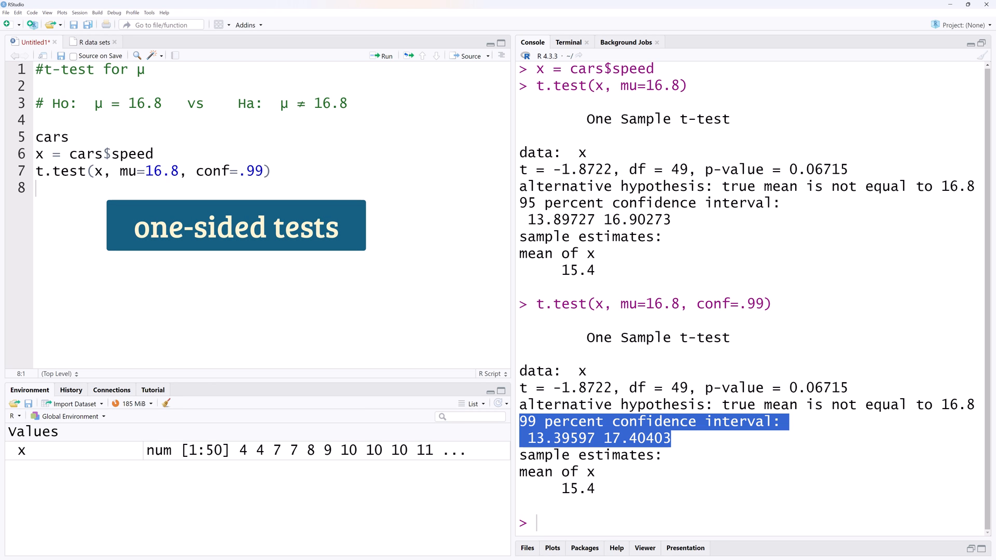
Change the comment to Ha: μ < 16.8 and run t.test with alt="less" (p = 0.03358)
click(305, 104)
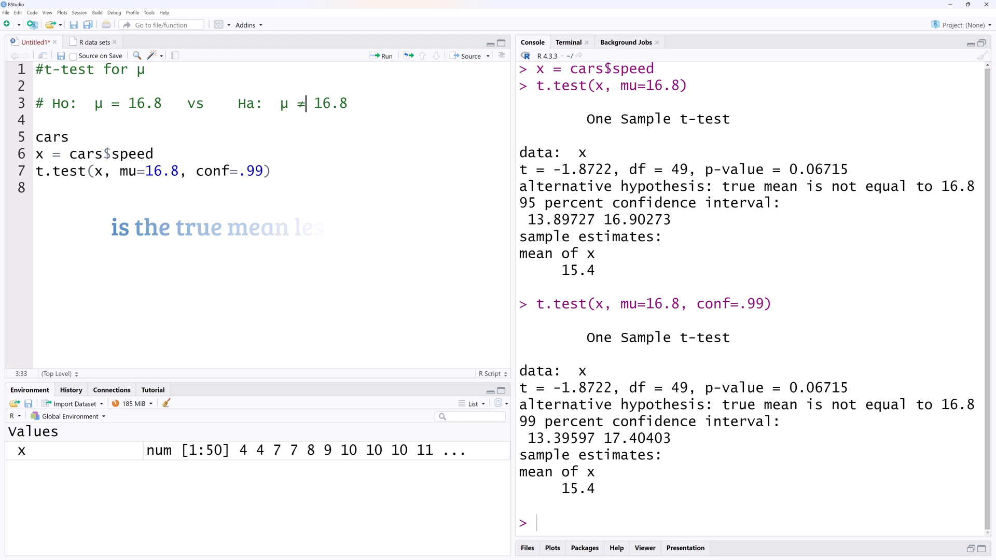
text(<)
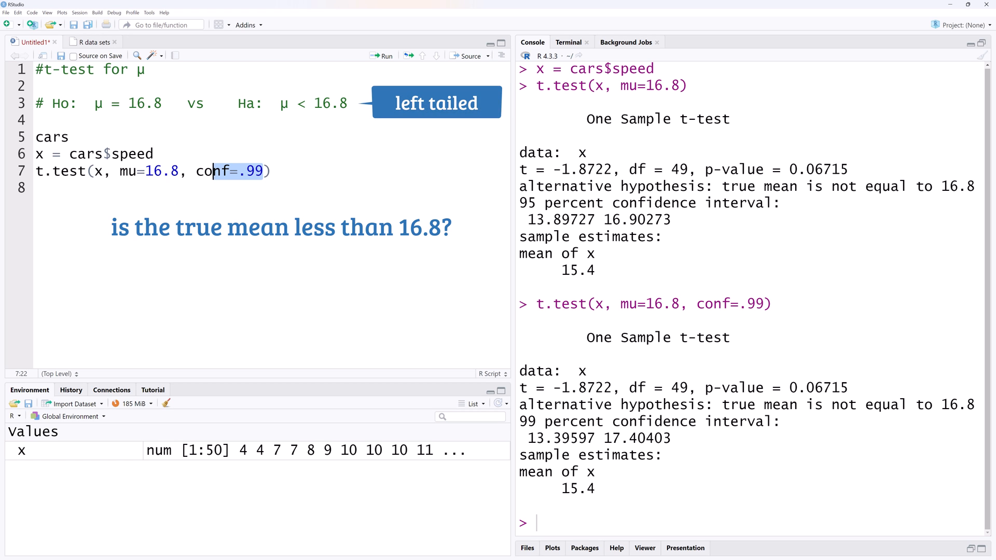
text(alt)
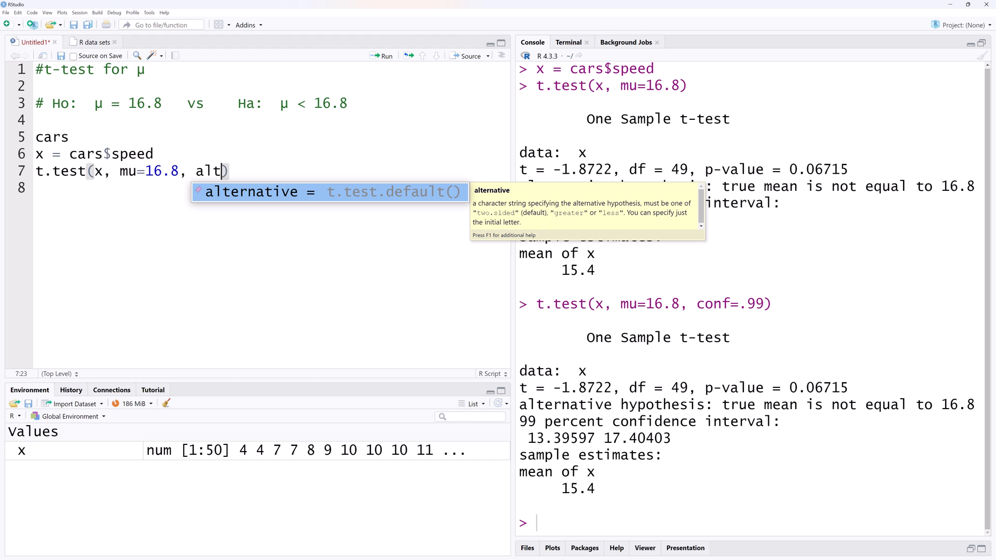
text(="less")
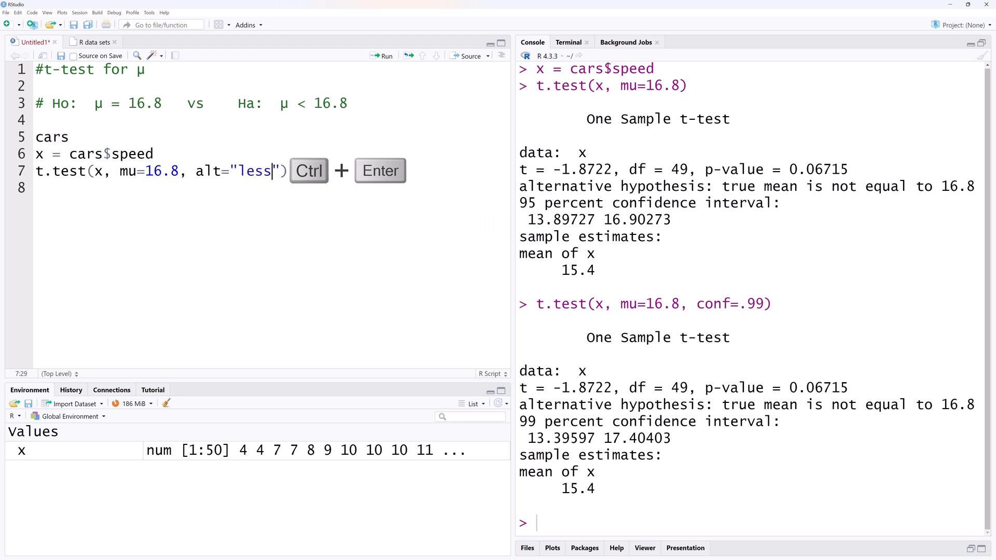
key(ctrl+enter)
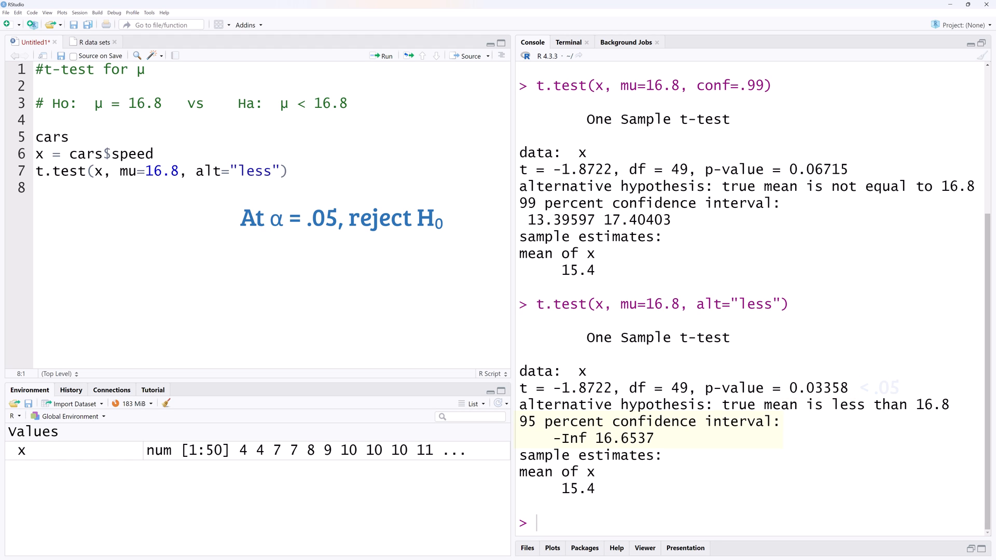
double_click(648, 429)
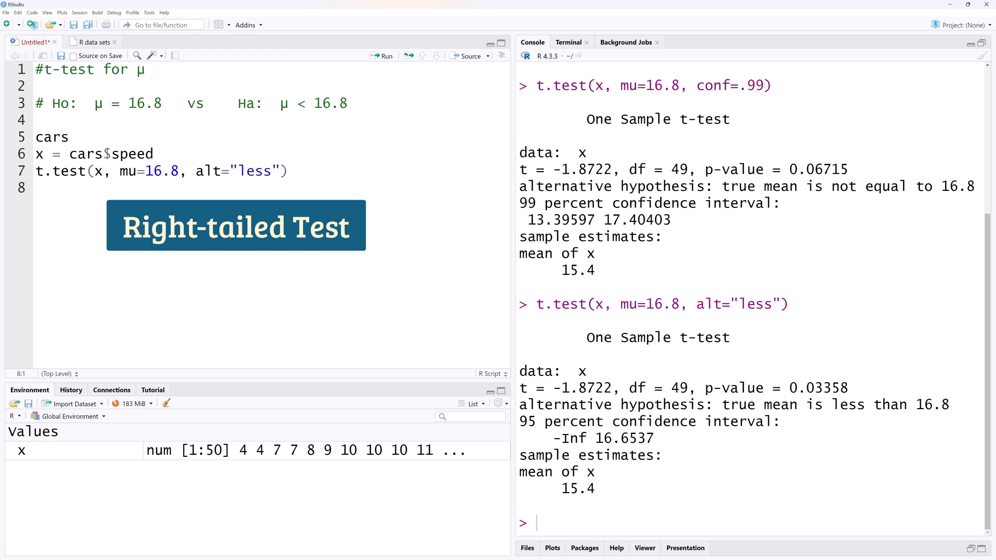
Edit the comment to μ = 14.3 vs μ > 14.3 and run with alt="greater" (p = 0.9664)
double_click(144, 103)
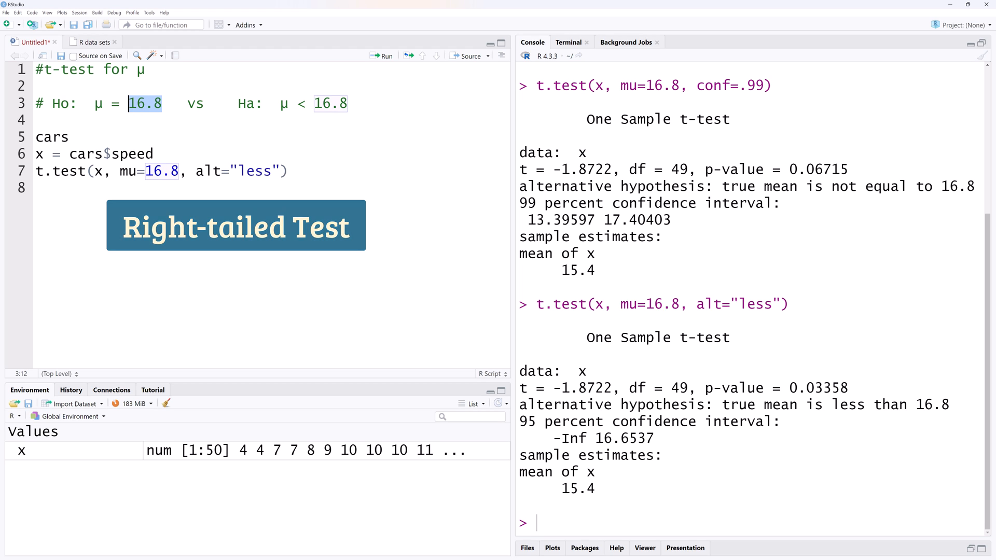
text(14.3)
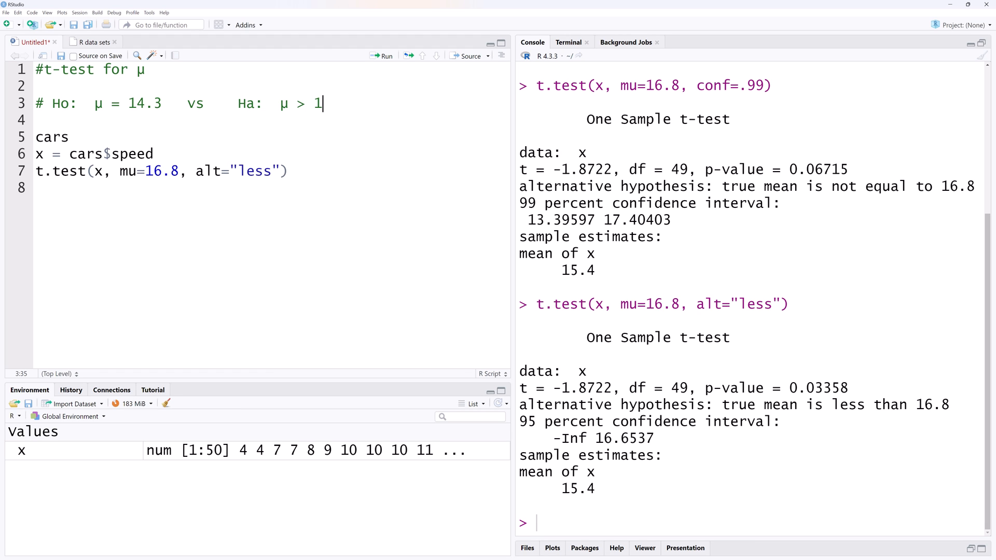
text(4.3)
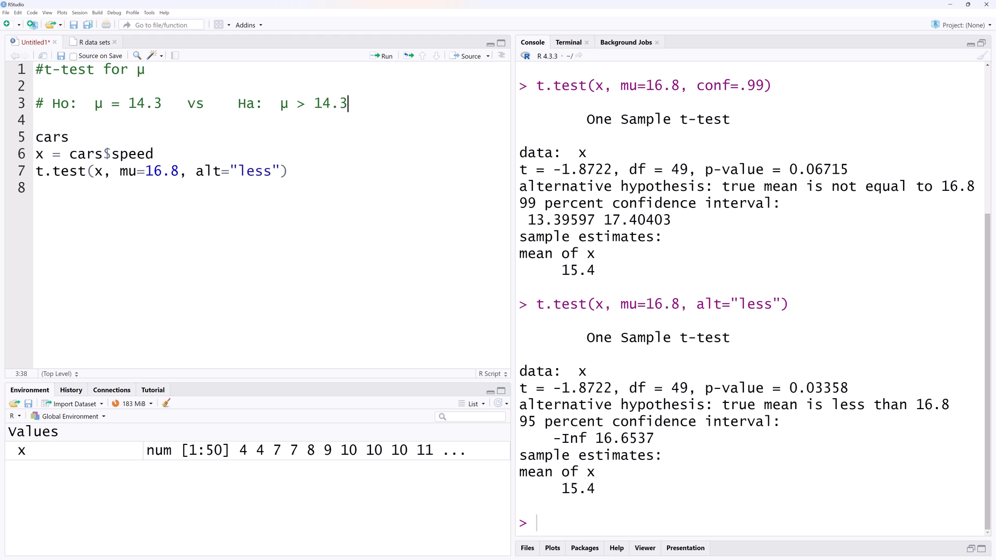
double_click(254, 171)
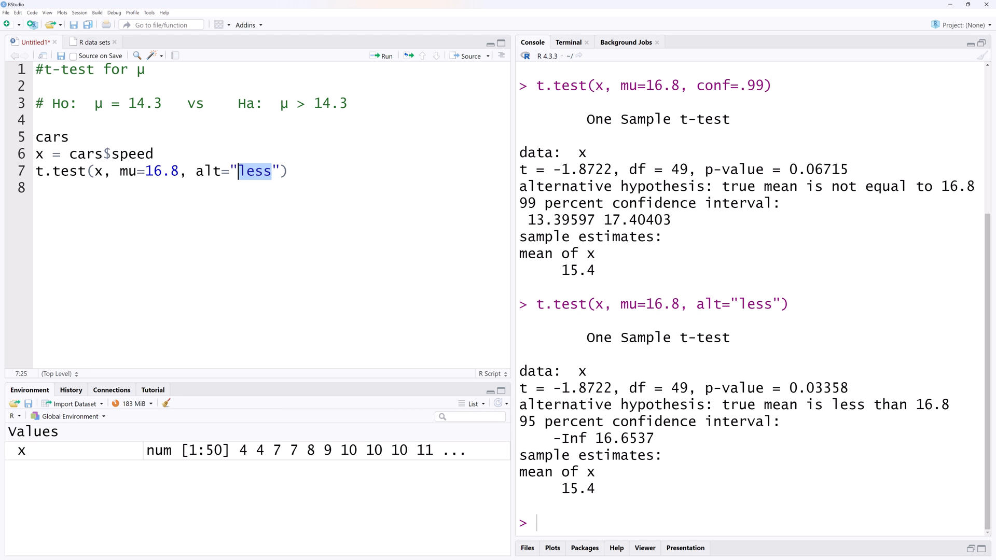
text(grea)
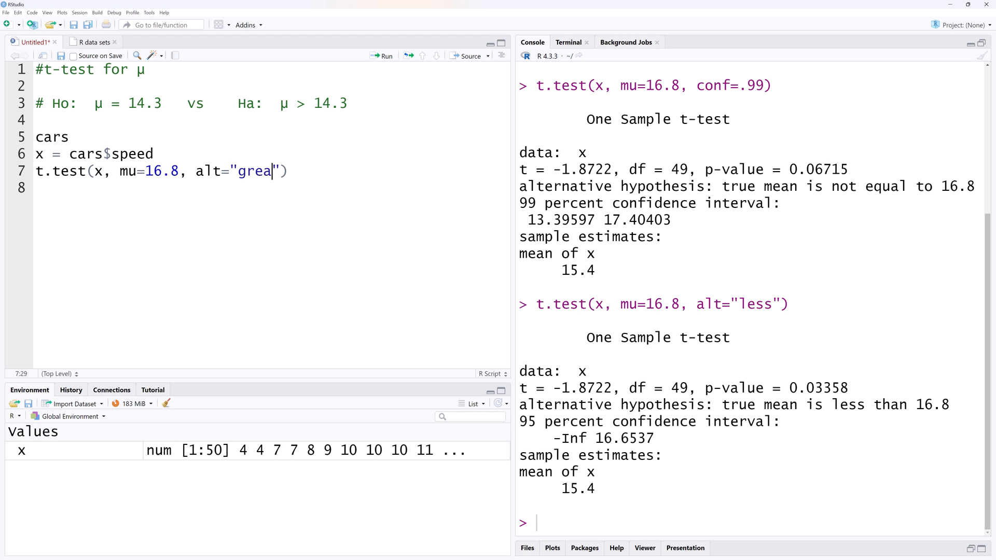
key(ctrl+enter)
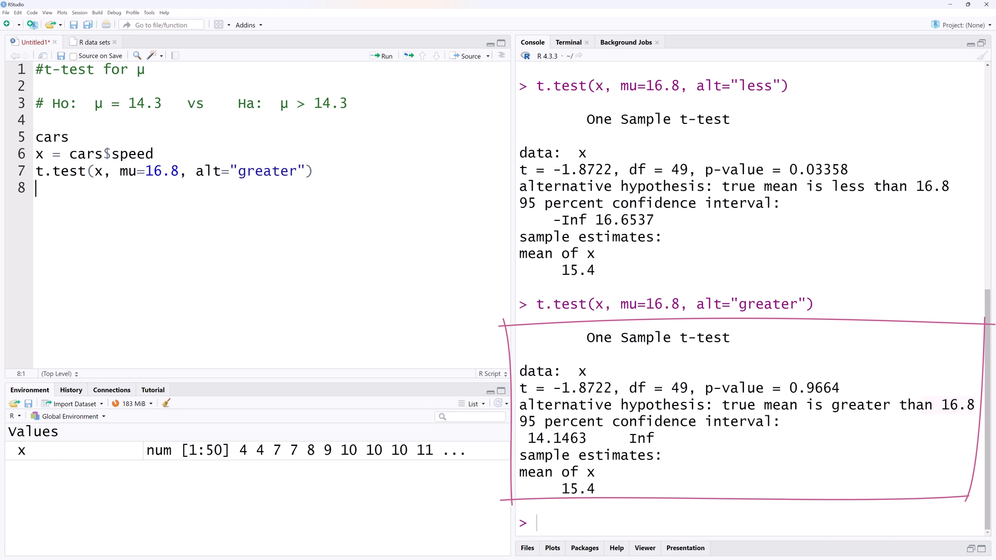
Set mu to 14.3 in the t-test and note the p-value 0.07384 is above .05
double_click(958, 404)
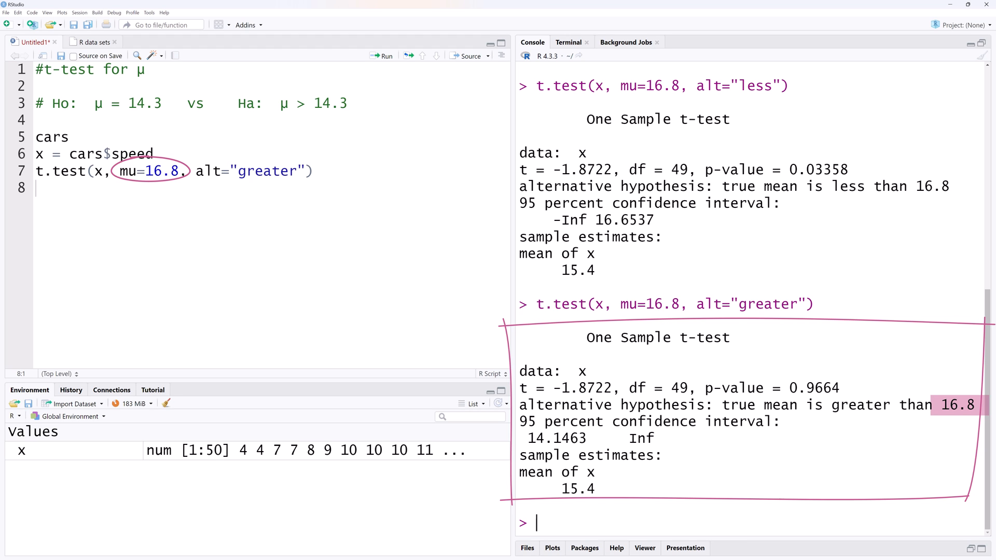
double_click(161, 170)
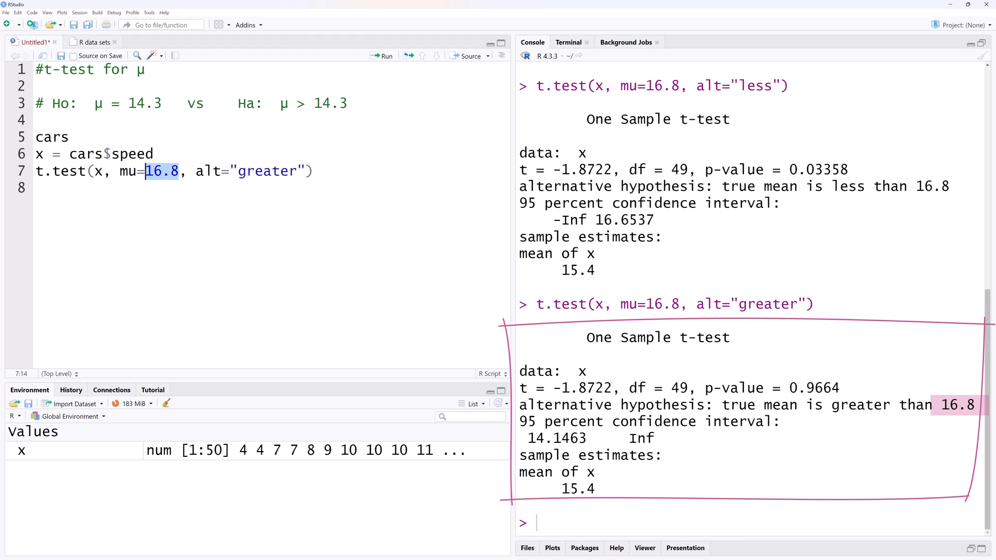
text(14.3)
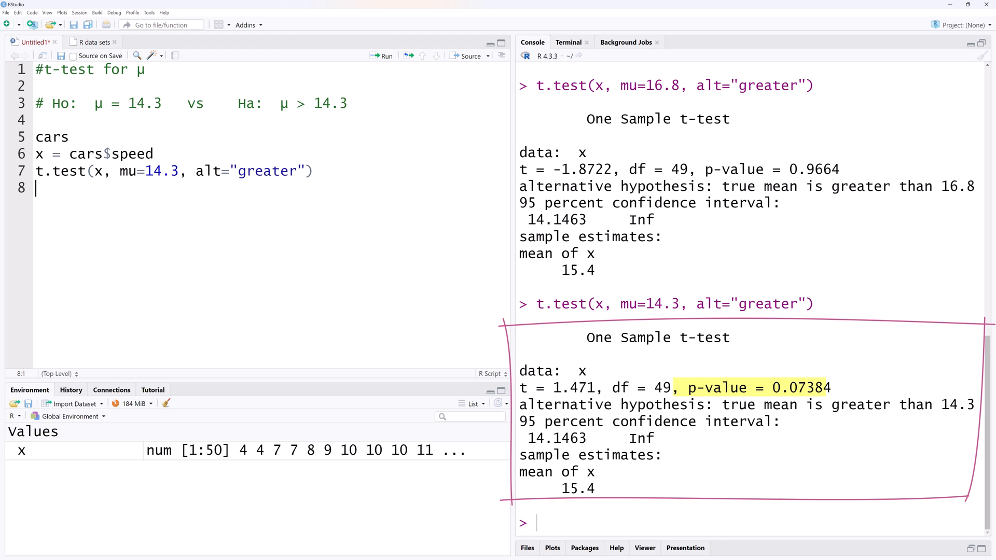
text(> .05)
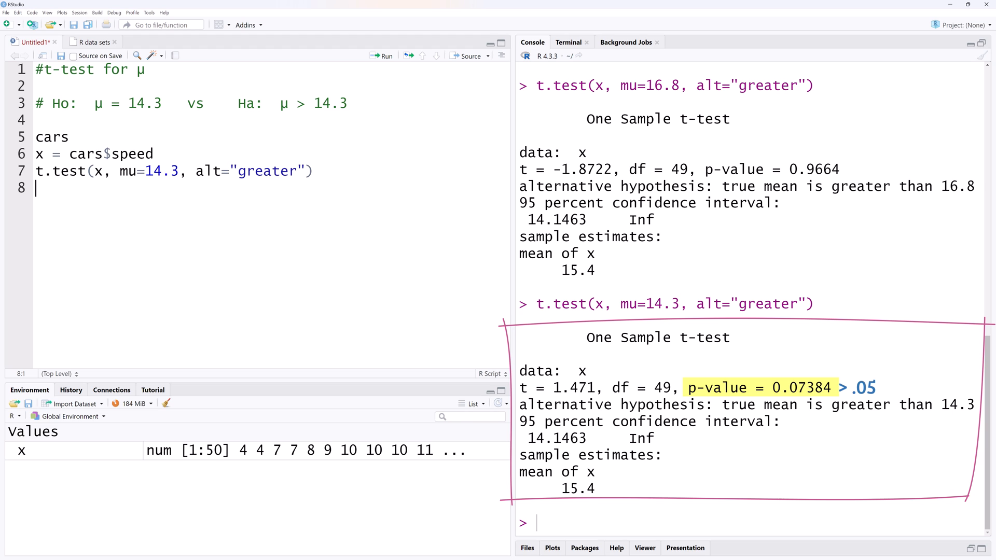